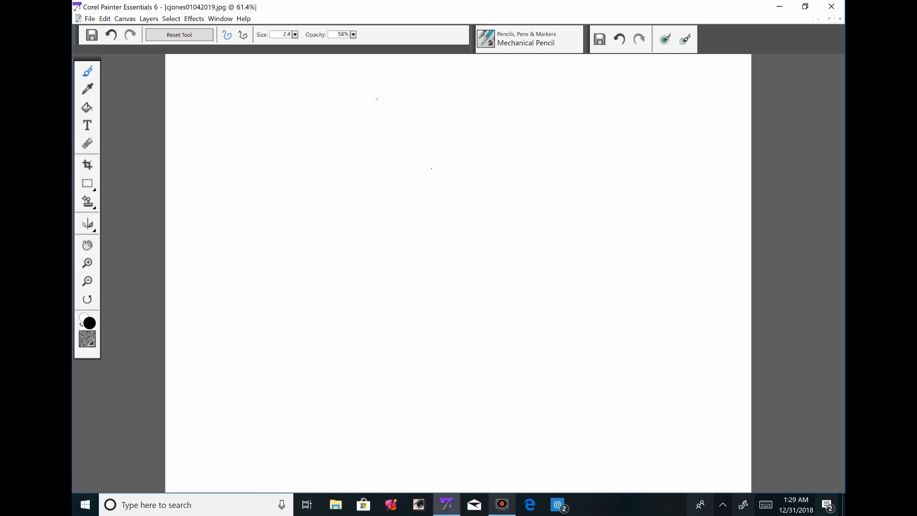
Step: Pencil-sketch the easel board, 'AMERICA'S MOST ADMIRED' title, a suited figure and a dress figure
left_click_drag(236, 97, 261, 406)
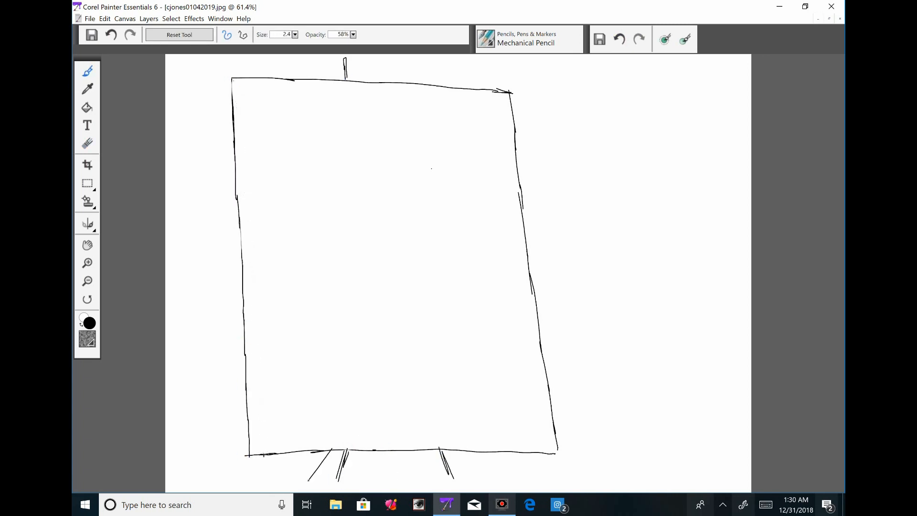
left_click_drag(286, 109, 415, 109)
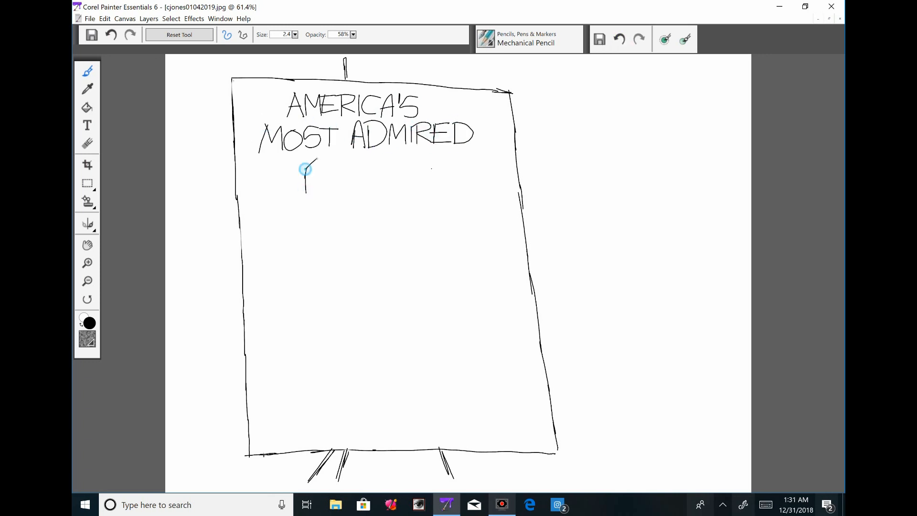
left_click_drag(307, 169, 360, 301)
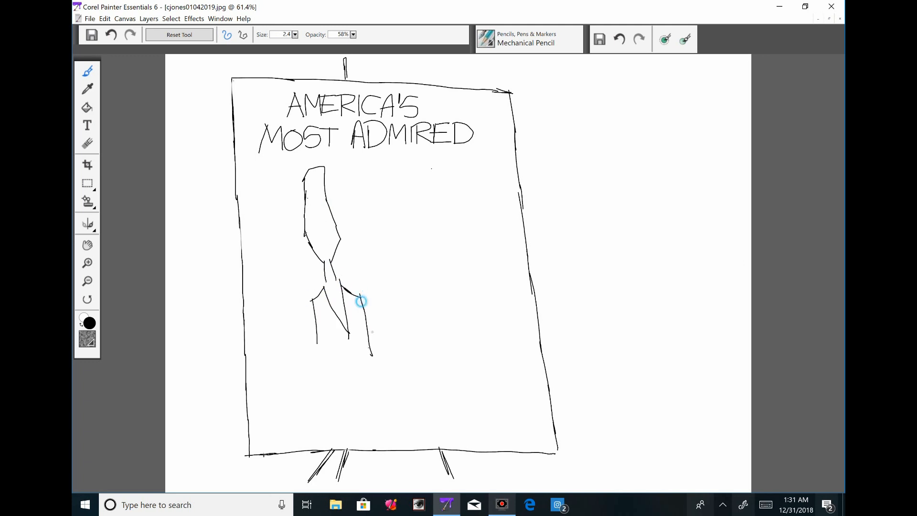
left_click_drag(359, 301, 368, 337)
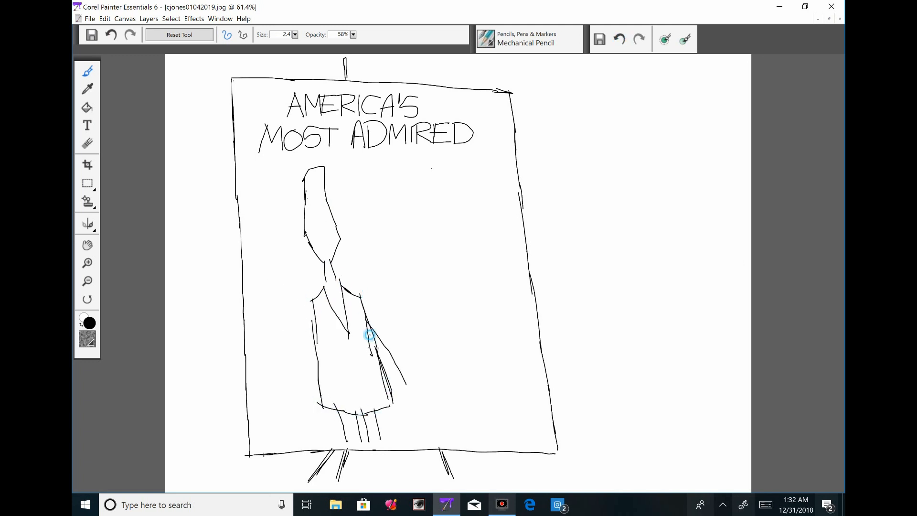
left_click_drag(368, 336, 409, 407)
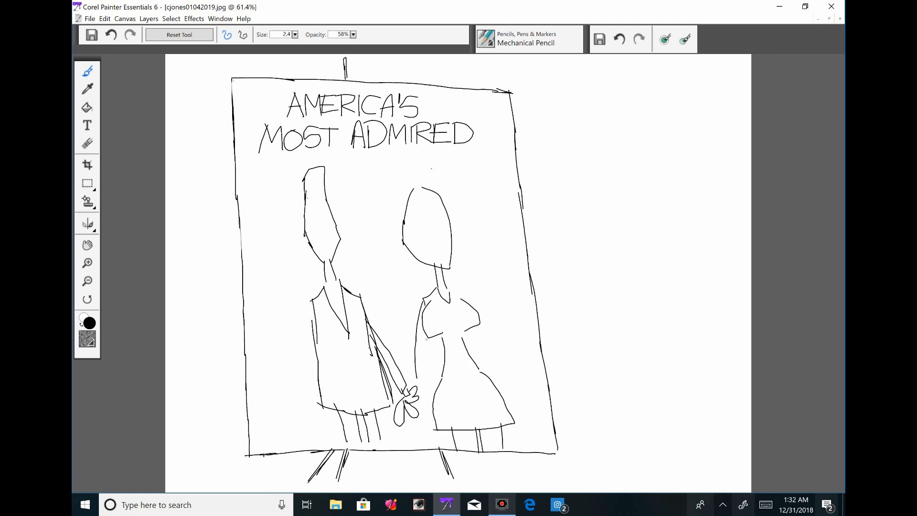
left_click_drag(453, 289, 515, 375)
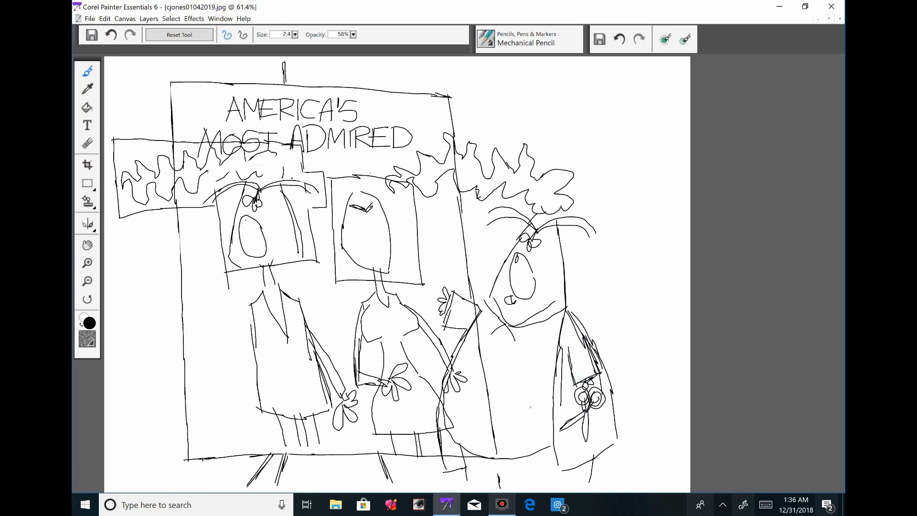
Step: Outline the speech balloon above the large man
left_click_drag(485, 88, 579, 108)
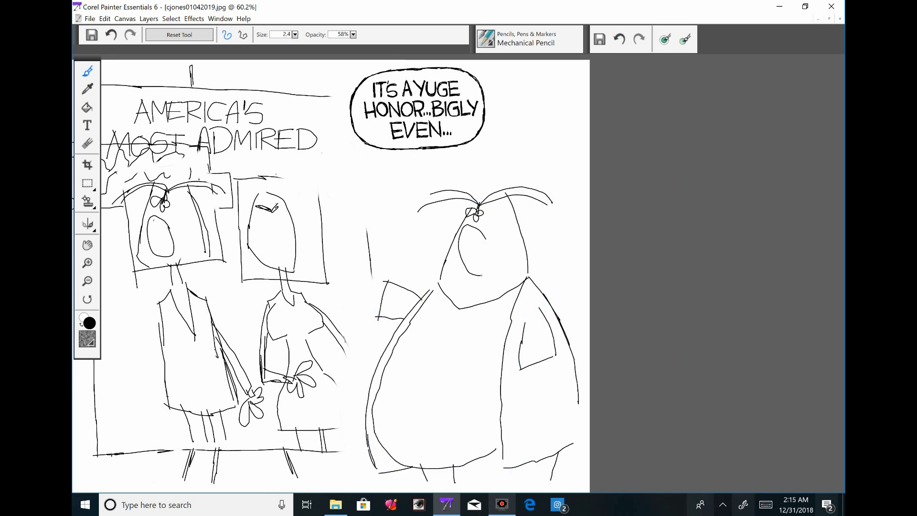
Step: Retrace the 'AMERICA'S MOST ADMIRED' poster title in bold outline letters
left_click_drag(328, 170, 521, 147)
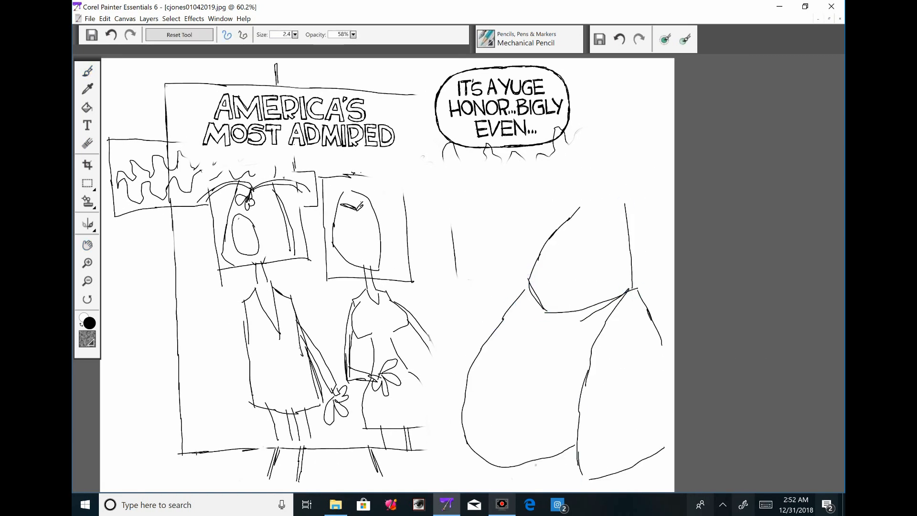
left_click(110, 34)
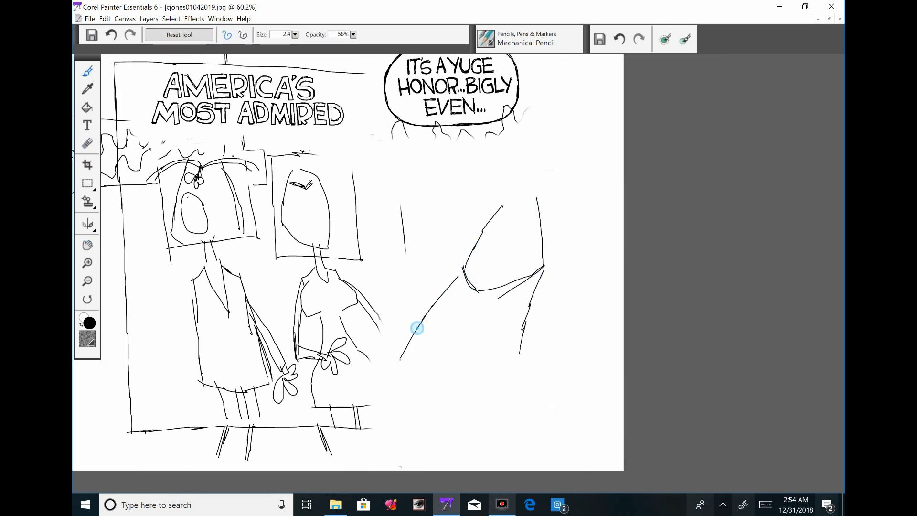
Step: Sketch the large man's belly, outstretched arm, face and collar
left_click_drag(417, 329, 412, 434)
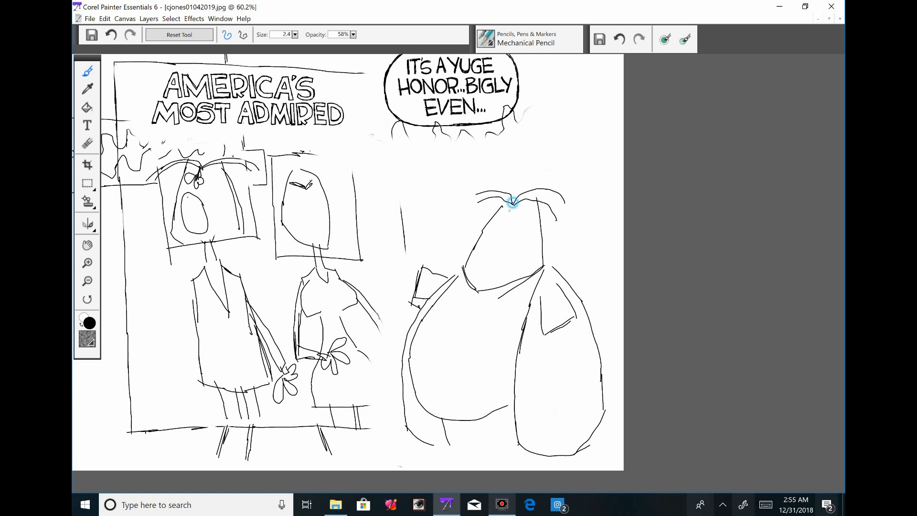
left_click_drag(508, 204, 508, 258)
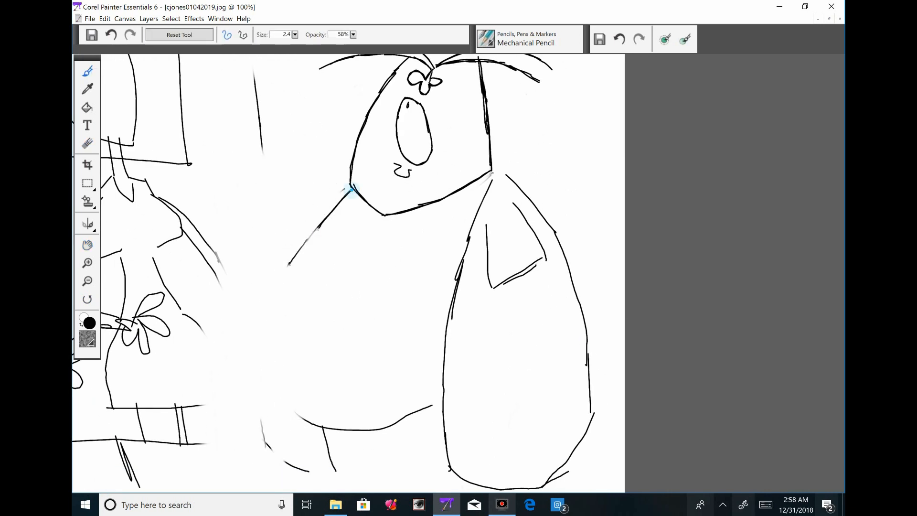
Step: Refine the outline of the large man's jacket
left_click_drag(344, 190, 487, 482)
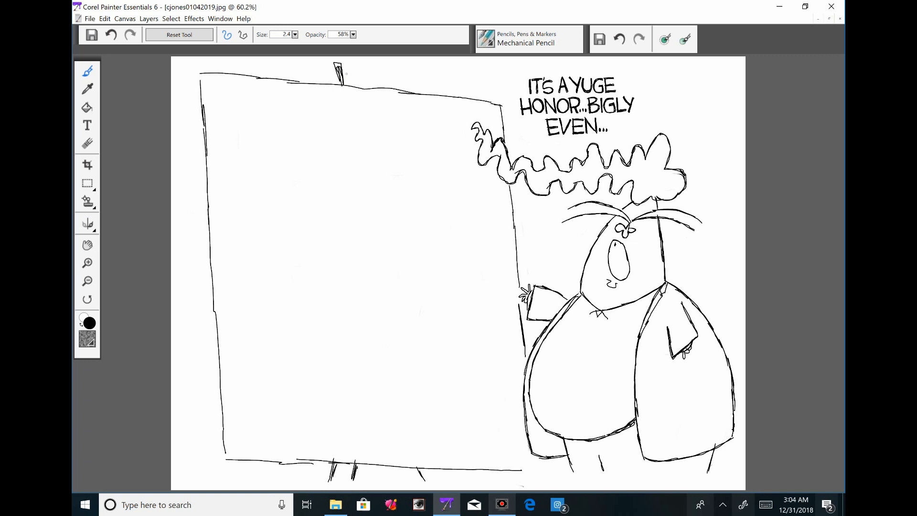
Step: Redraw the poster title, a hanging taped portrait, and the neck and dress below it
left_click_drag(257, 202, 327, 190)
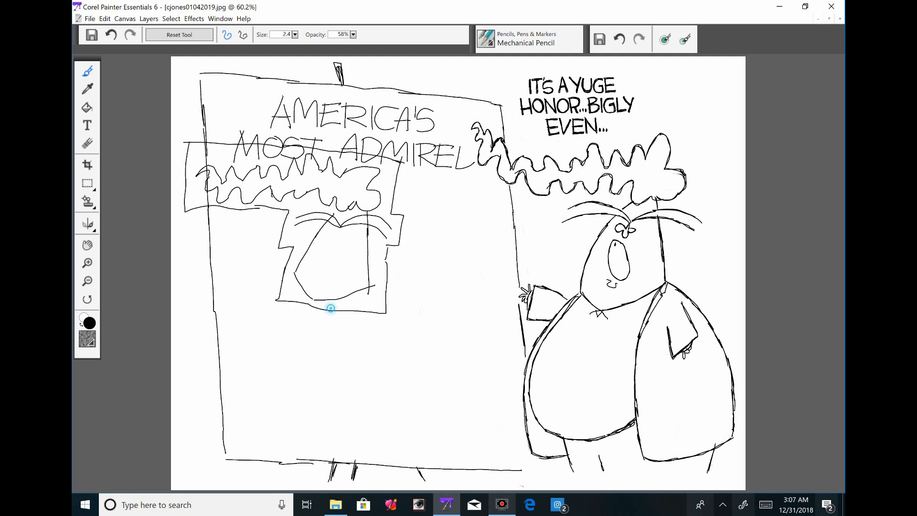
left_click_drag(331, 308, 345, 348)
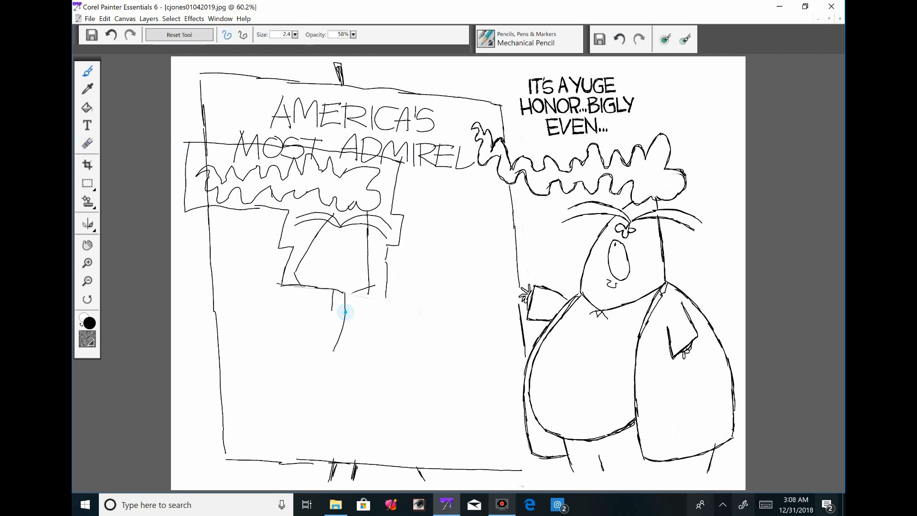
left_click_drag(331, 298, 330, 444)
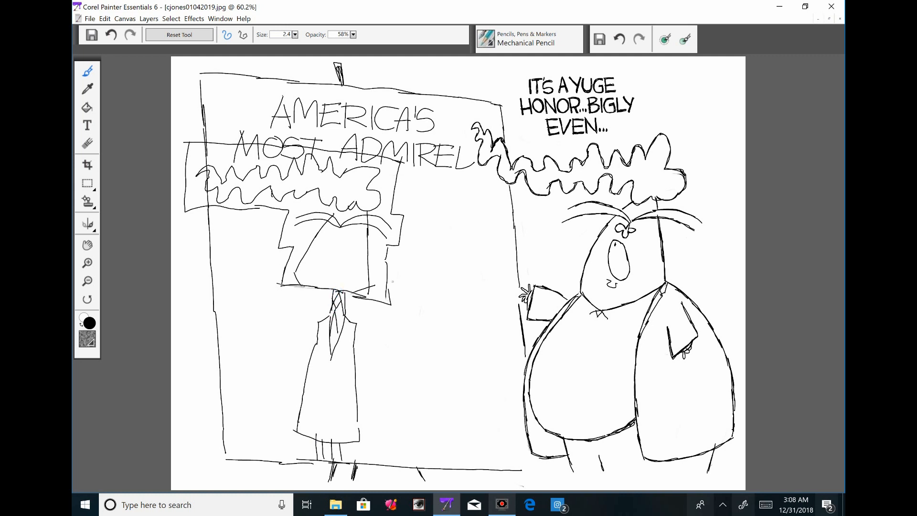
left_click_drag(445, 205, 448, 242)
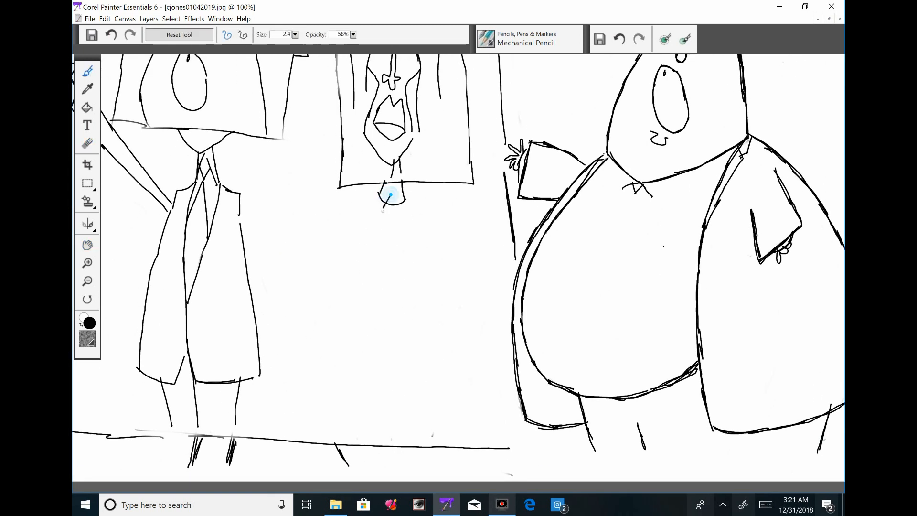
left_click_drag(386, 193, 389, 409)
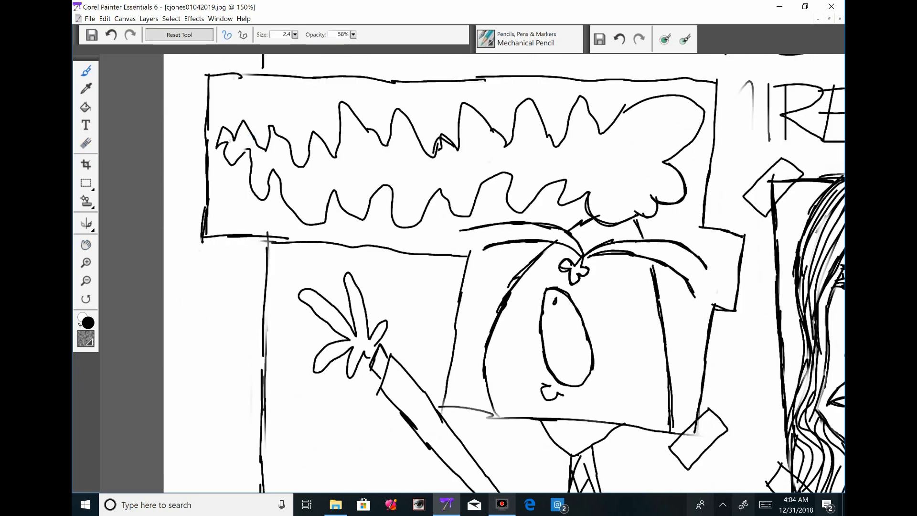
Step: Retrace the banner outline with a bolder line and continue inking the cartoon
left_click_drag(222, 134, 421, 217)
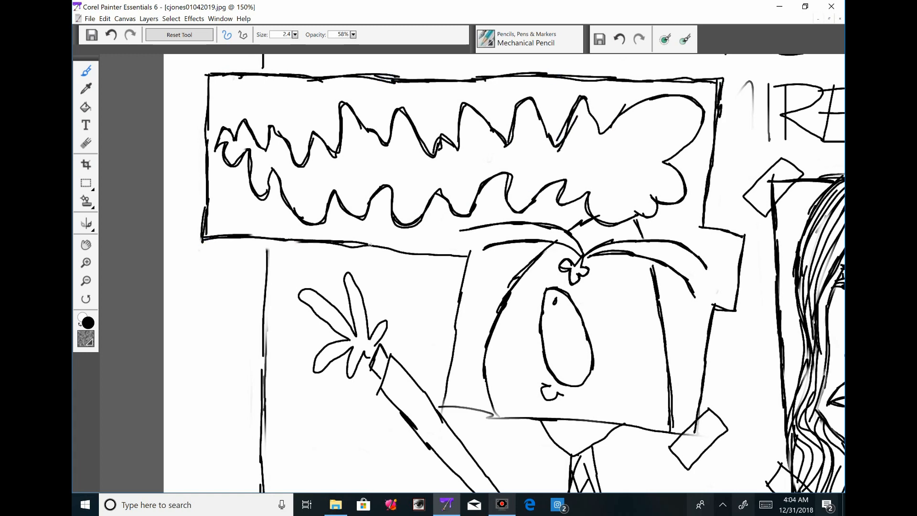
scroll("down", 3)
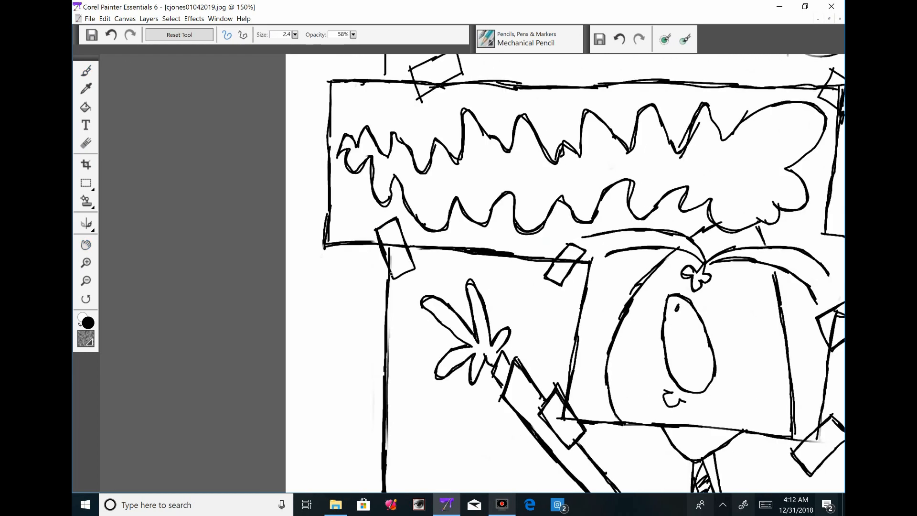
left_click(86, 244)
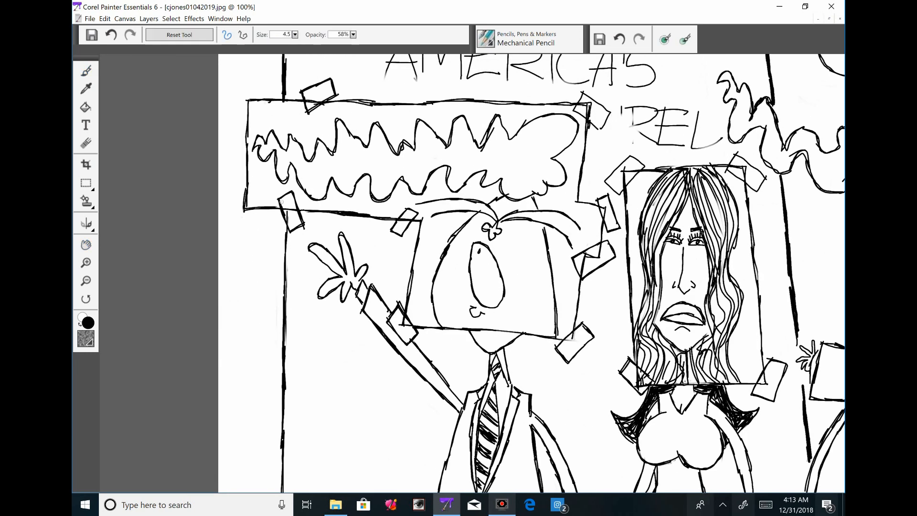
scroll("down", 3)
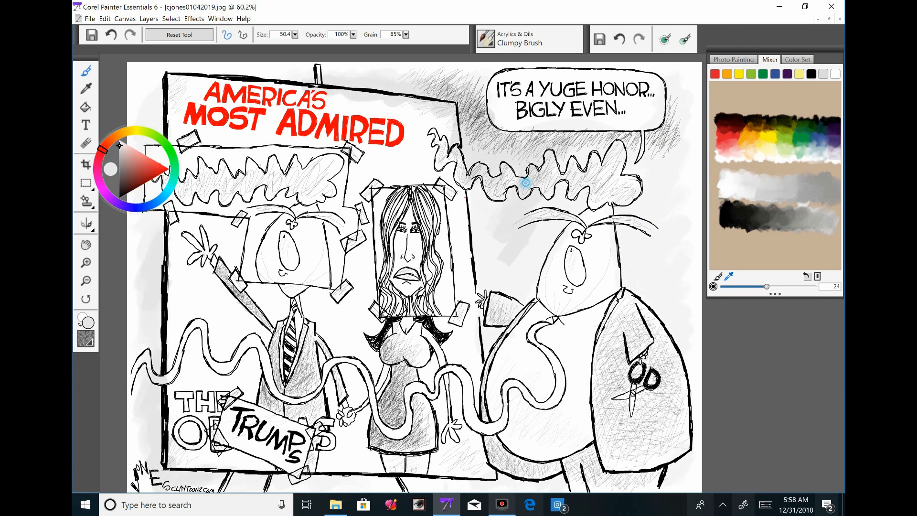
Step: Add grey shading around the large hair shape and paint the woman's dress blue
left_click_drag(526, 182, 643, 239)
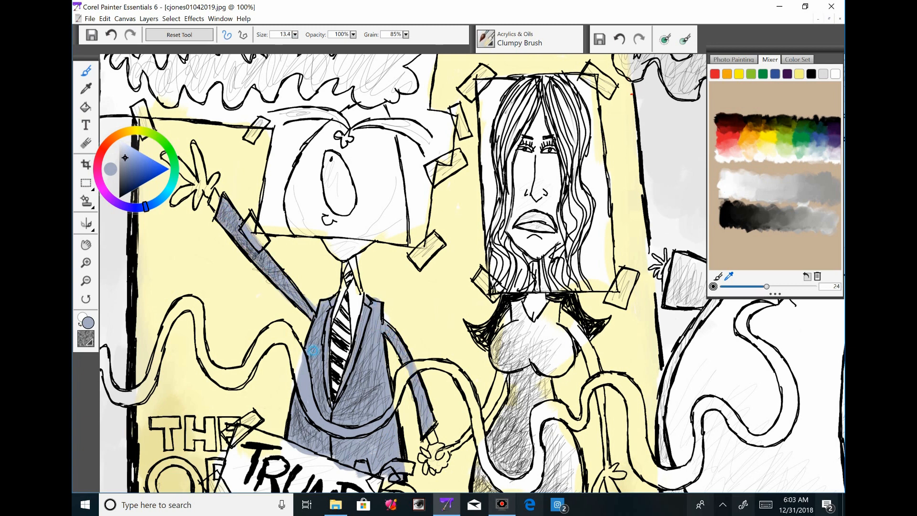
scroll("down", 3)
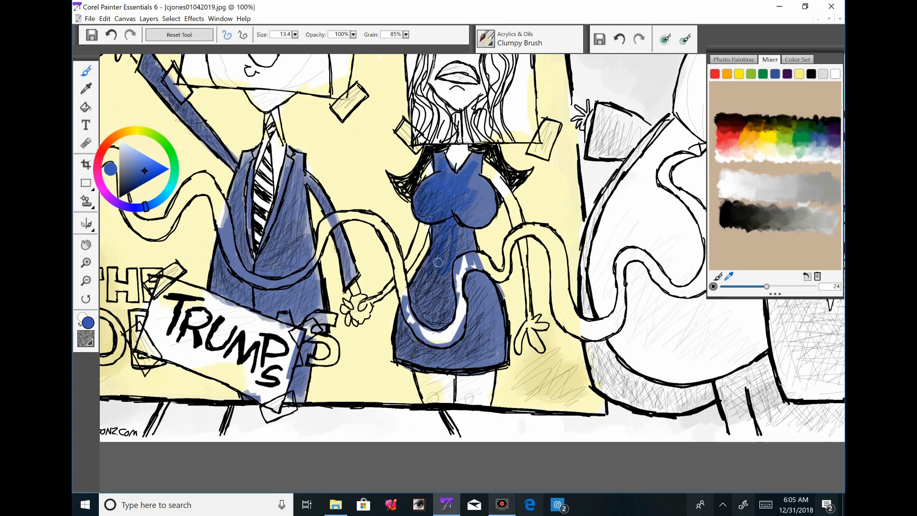
left_click_drag(437, 261, 444, 351)
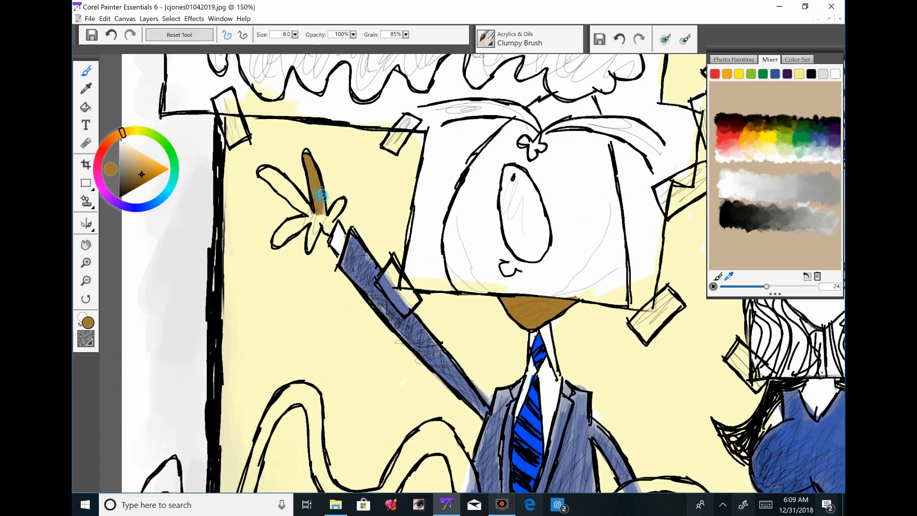
Step: Colour the raised hand brown and cover the large suit's white patches evenly in blue
left_click_drag(322, 196, 295, 222)
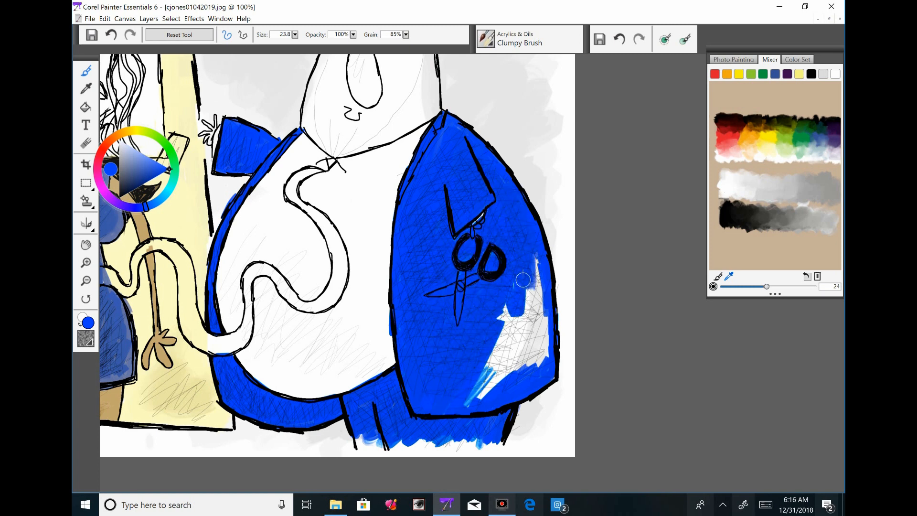
left_click_drag(524, 279, 455, 301)
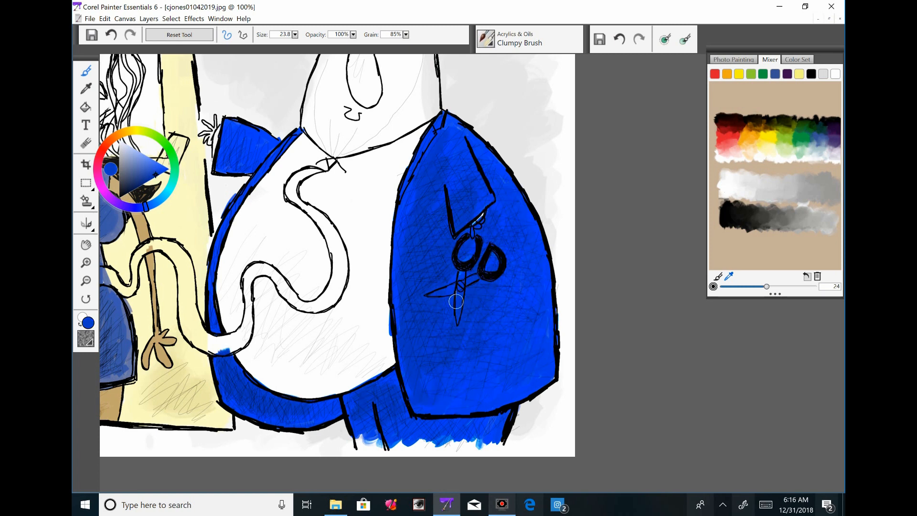
left_click_drag(455, 301, 435, 174)
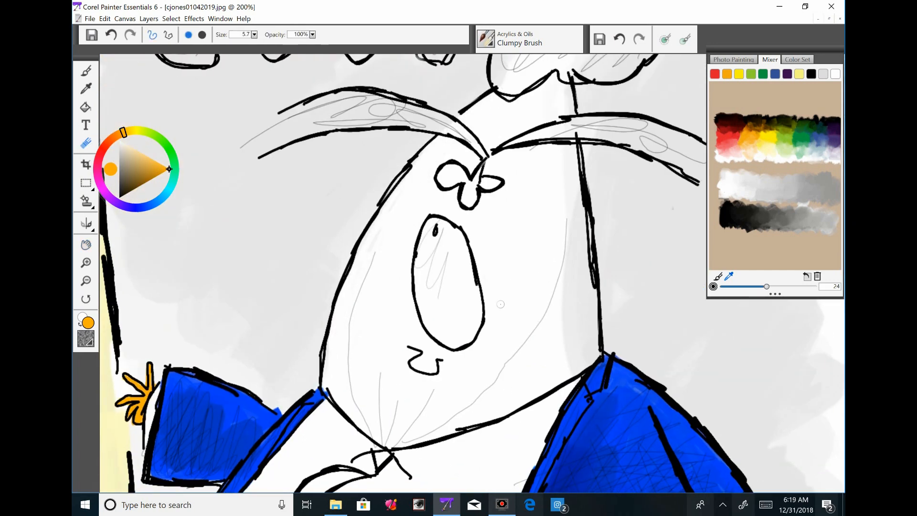
Step: Paint a lavender fill behind the waving figure's portrait head
left_click_drag(456, 146, 520, 96)
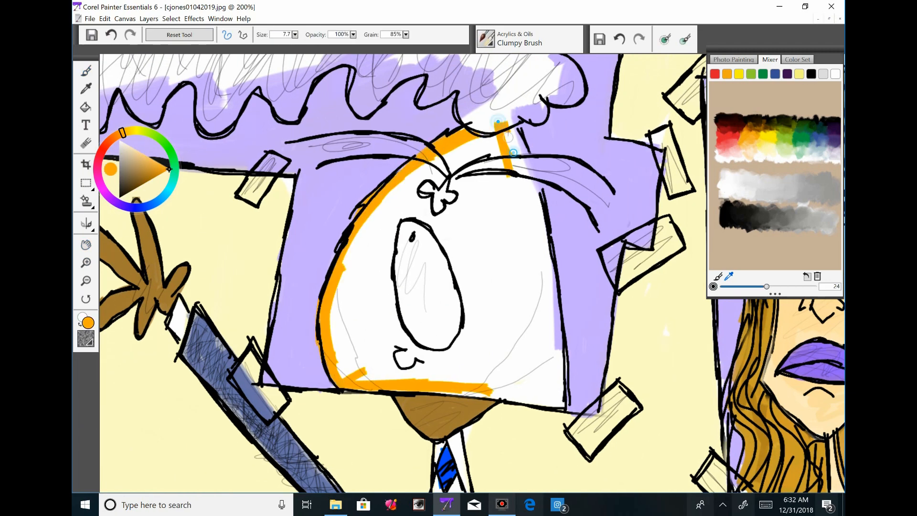
Step: Paint the waving figure's face orange with a pink mouth, and colour his wavy hair yellow
left_click_drag(497, 123, 555, 401)
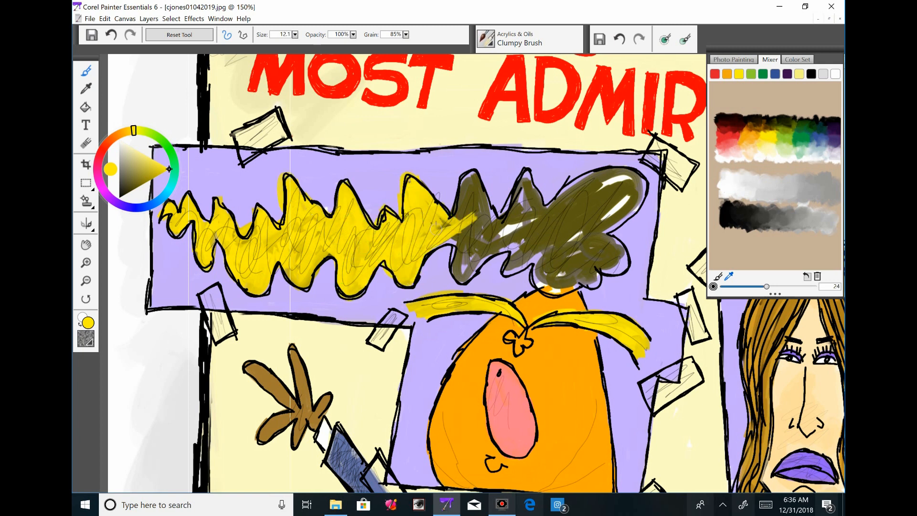
left_click_drag(479, 234, 614, 199)
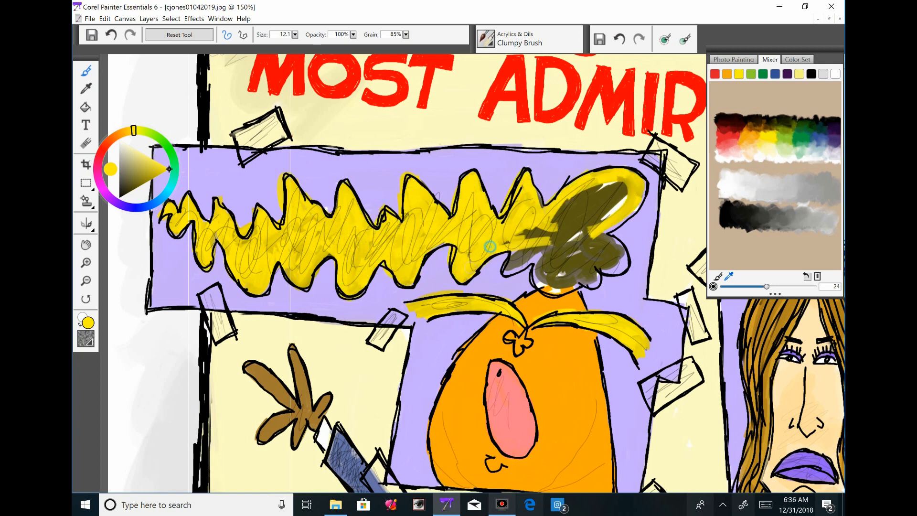